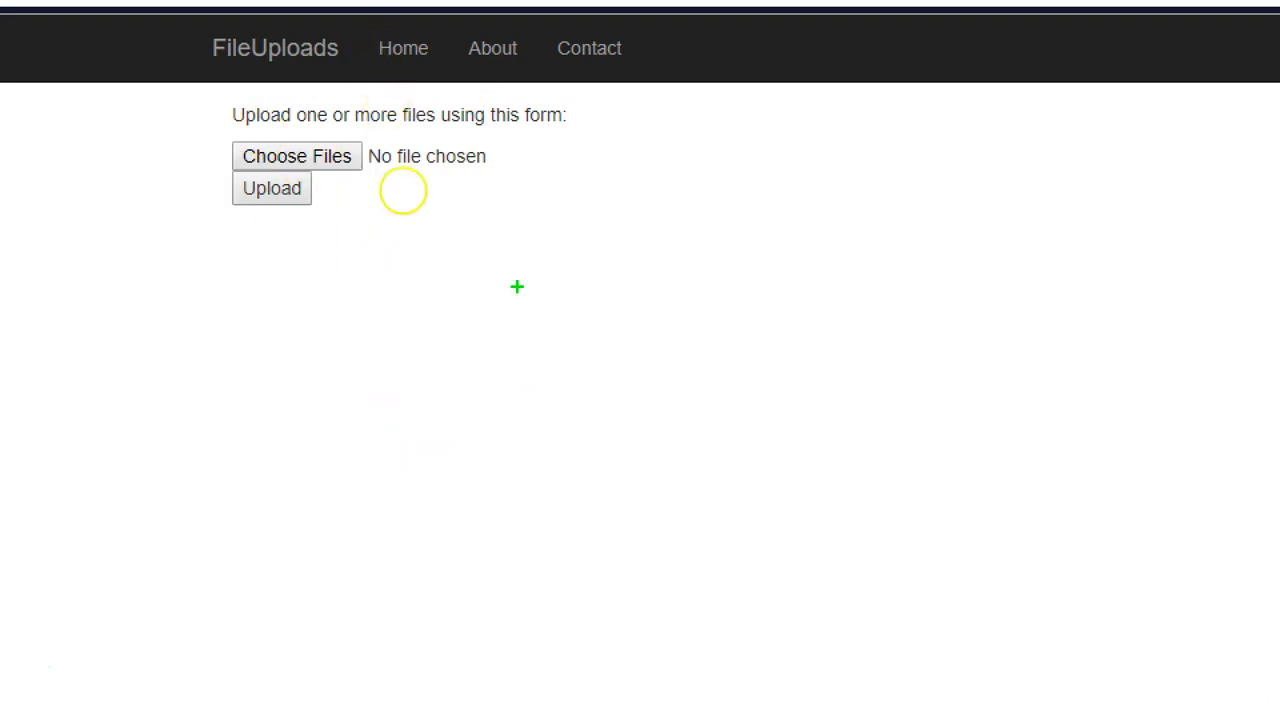
Type notes: get file from X location, read it, save it to Y location, modify it.
{"action": "type", "text": "get"}
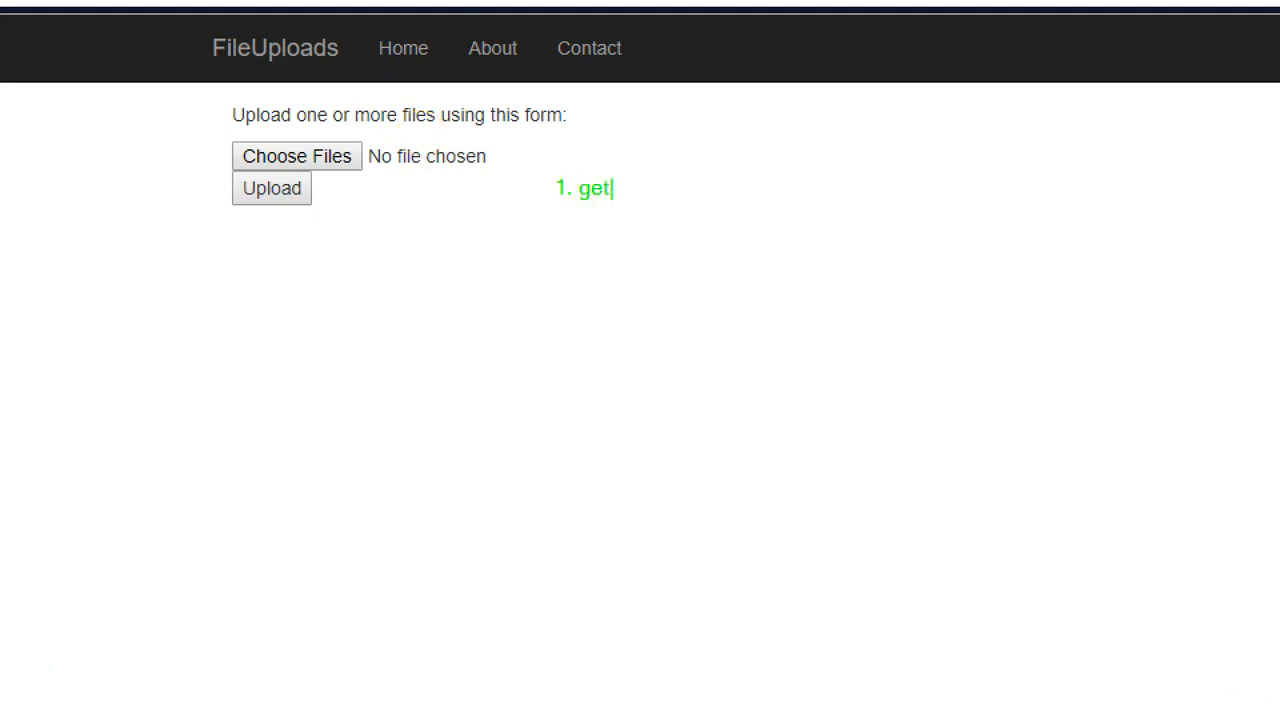
{"action": "type", "text": "file from X"}
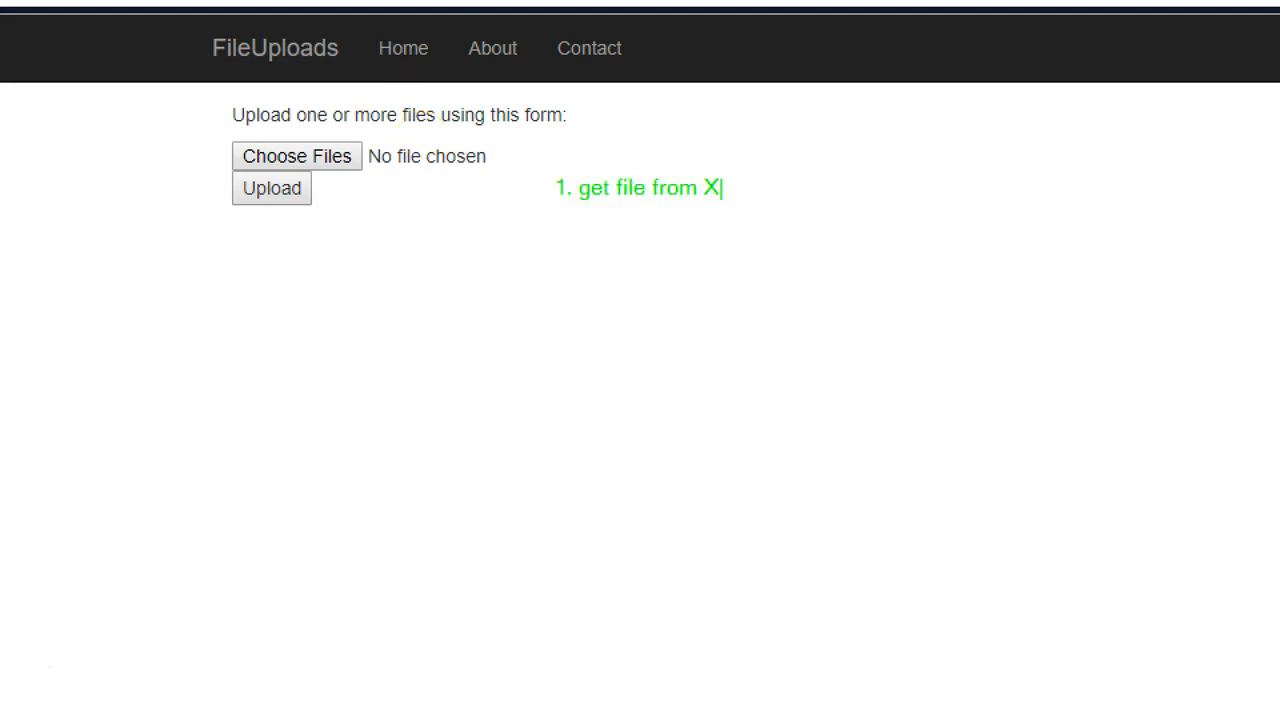
{"action": "type", "text": "location"}
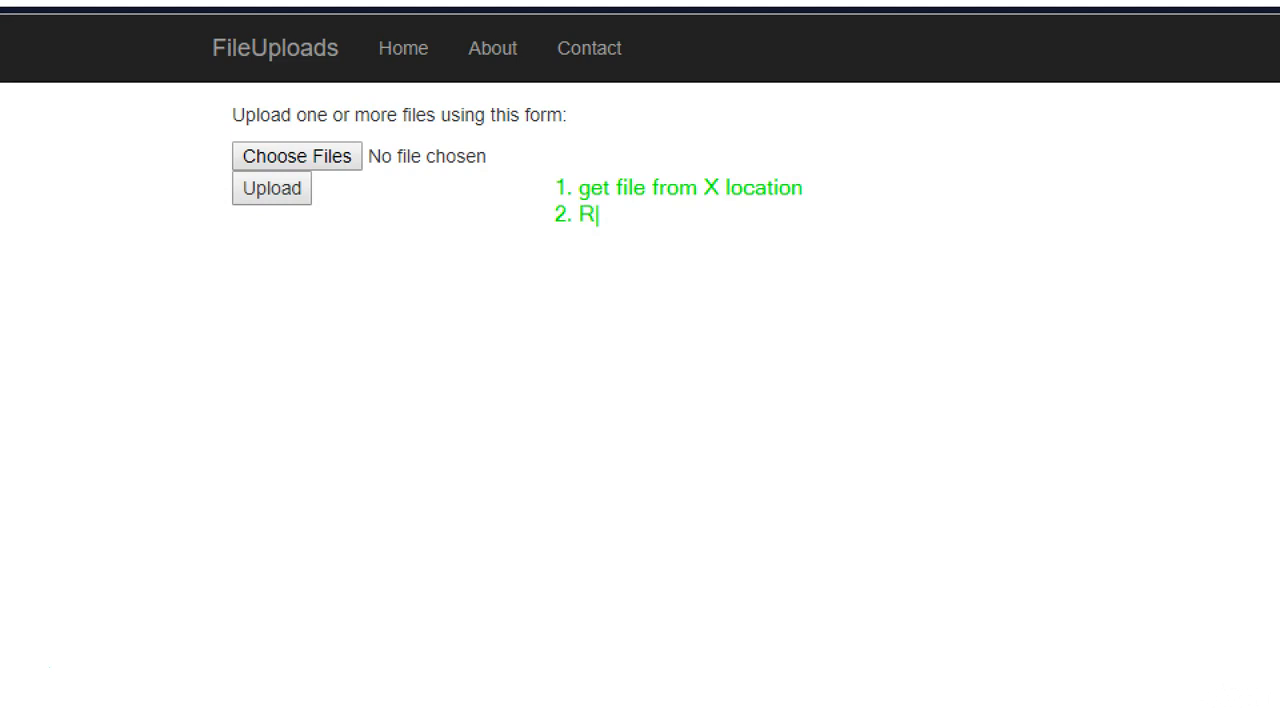
{"action": "type", "text": "ead it"}
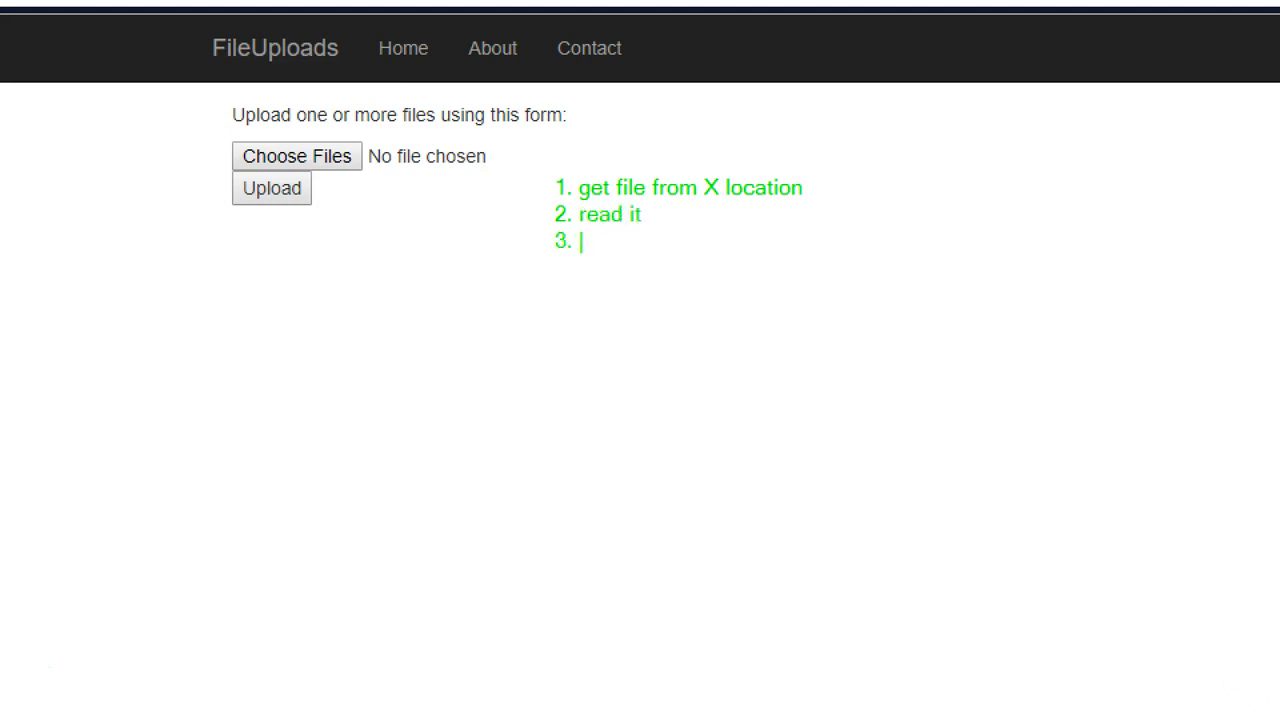
{"action": "type", "text": "Save it to"}
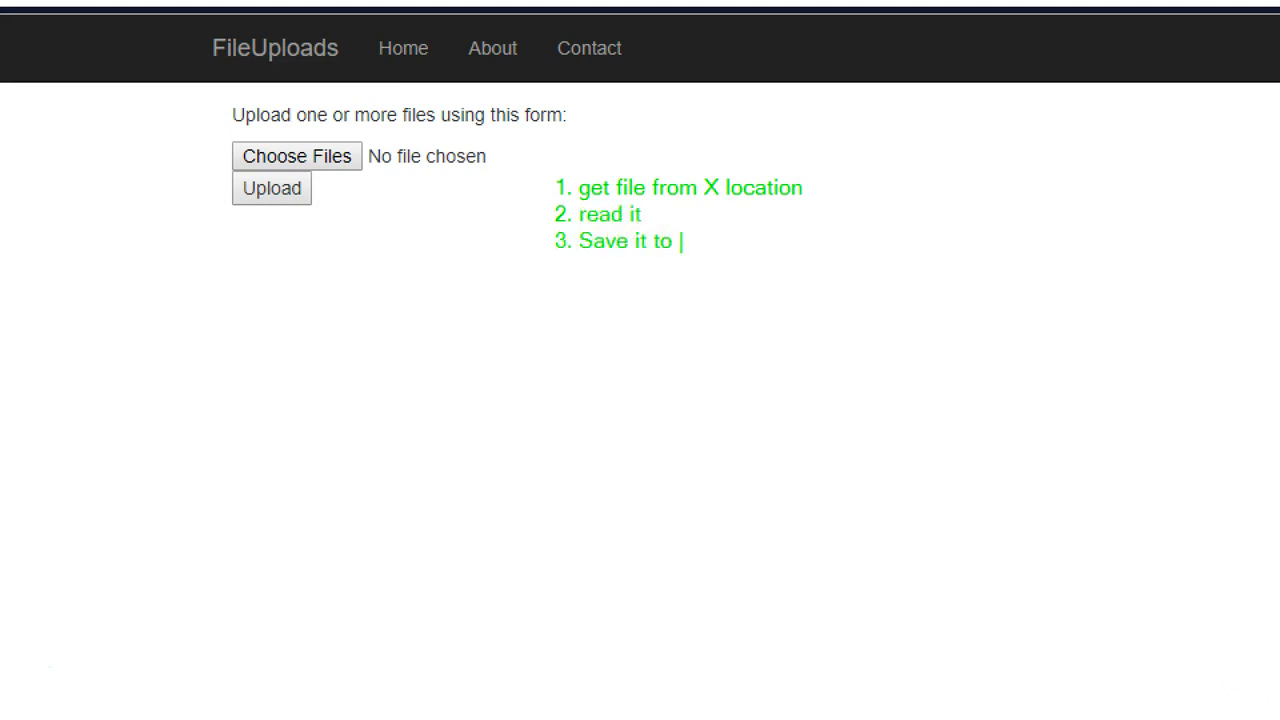
{"action": "type", "text": "other Y loca"}
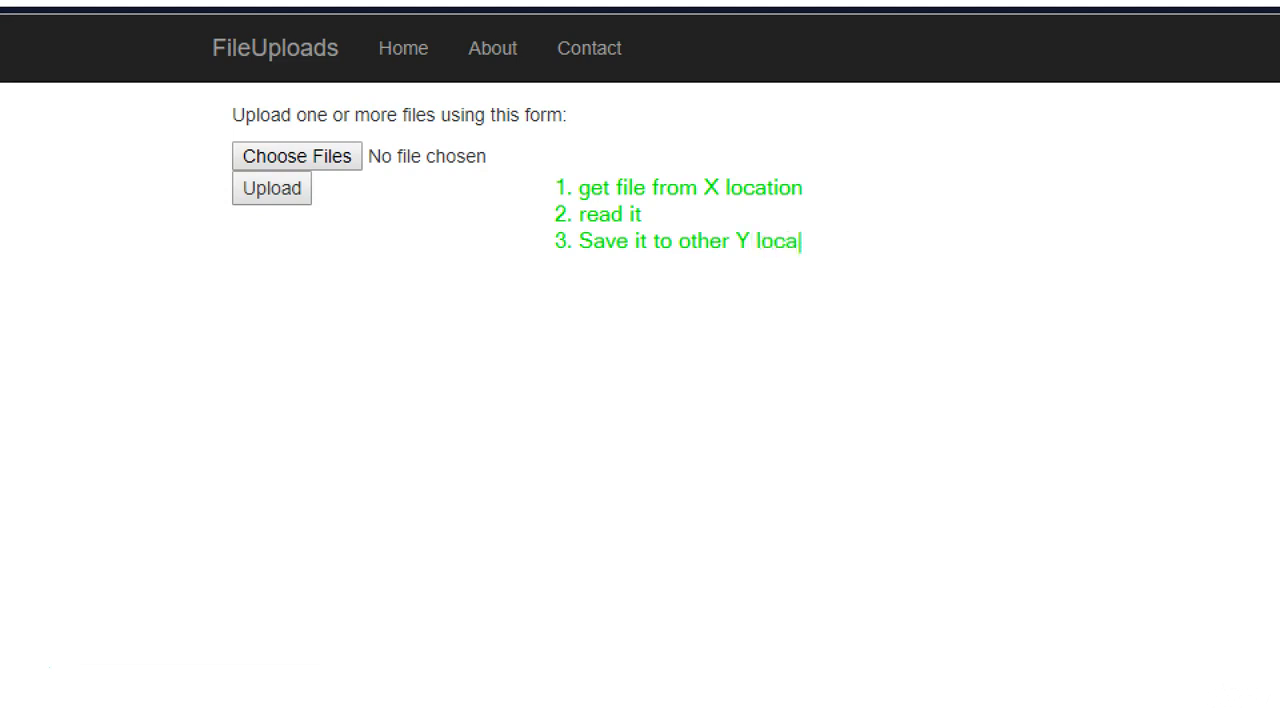
{"action": "type", "text": "tion"}
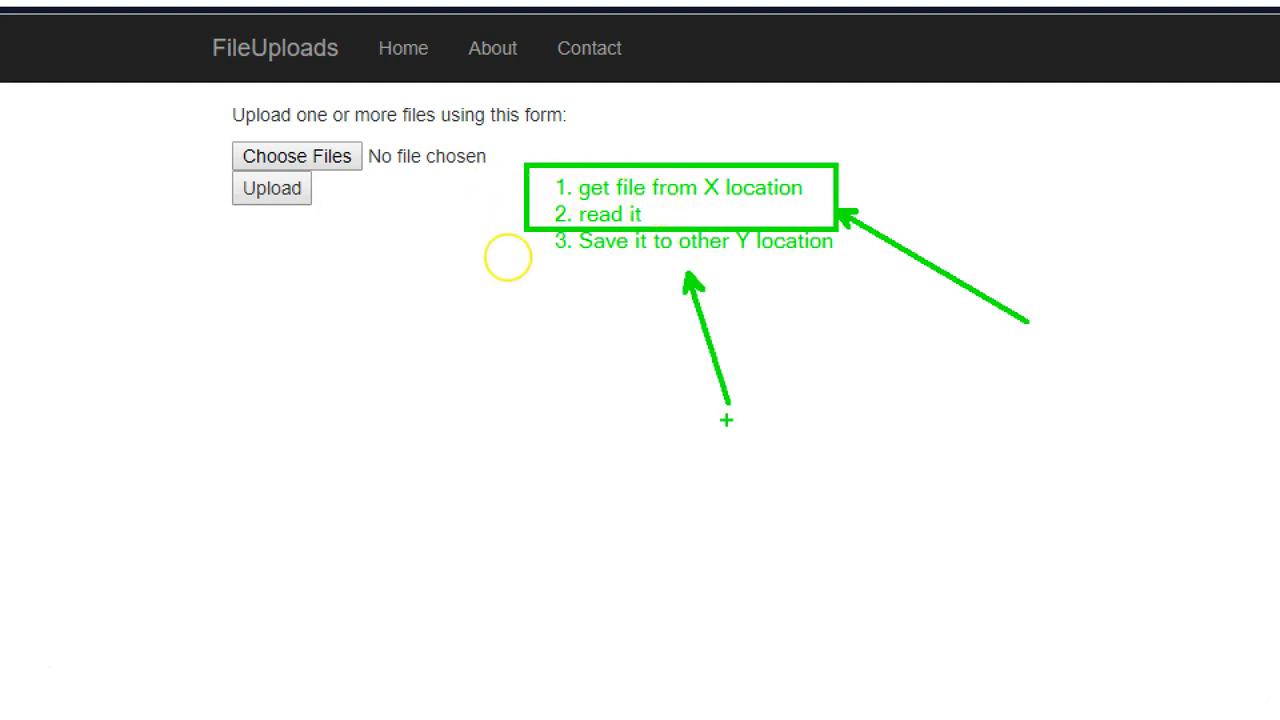
{"action": "type", "text": "save it on"}
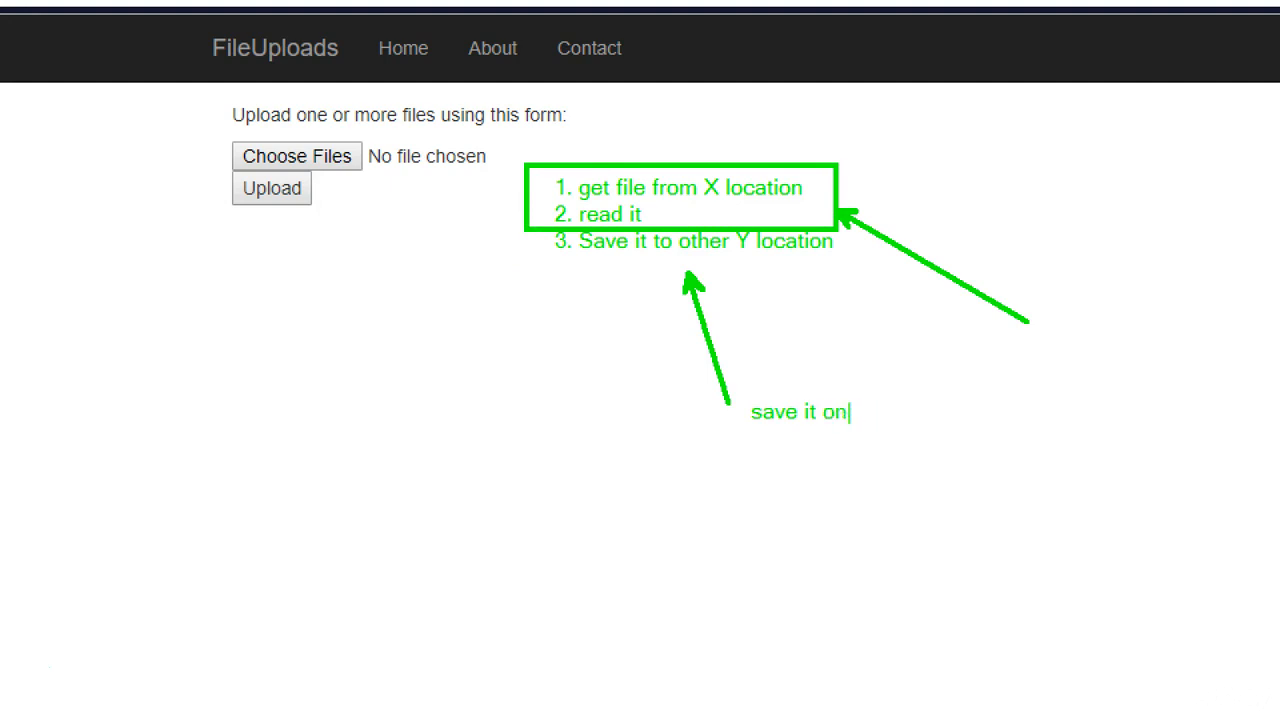
{"action": "type", "text": "Y location"}
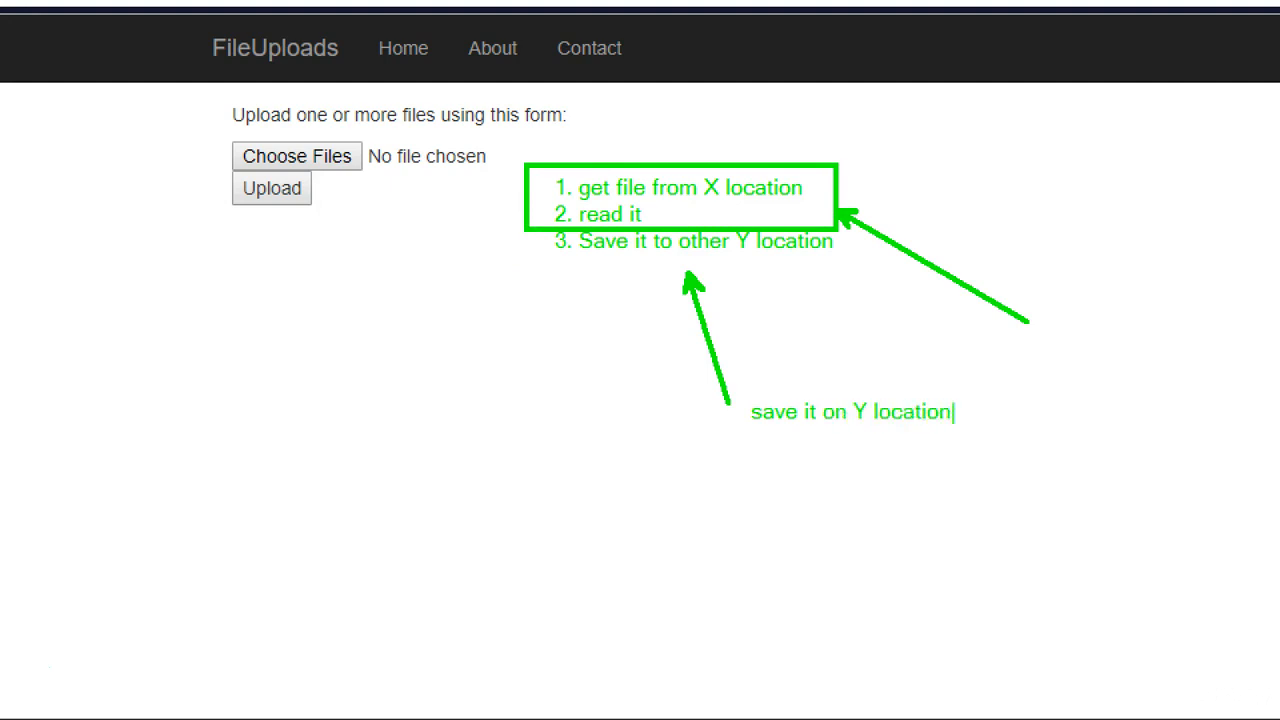
{"action": "type", "text": "read it"}
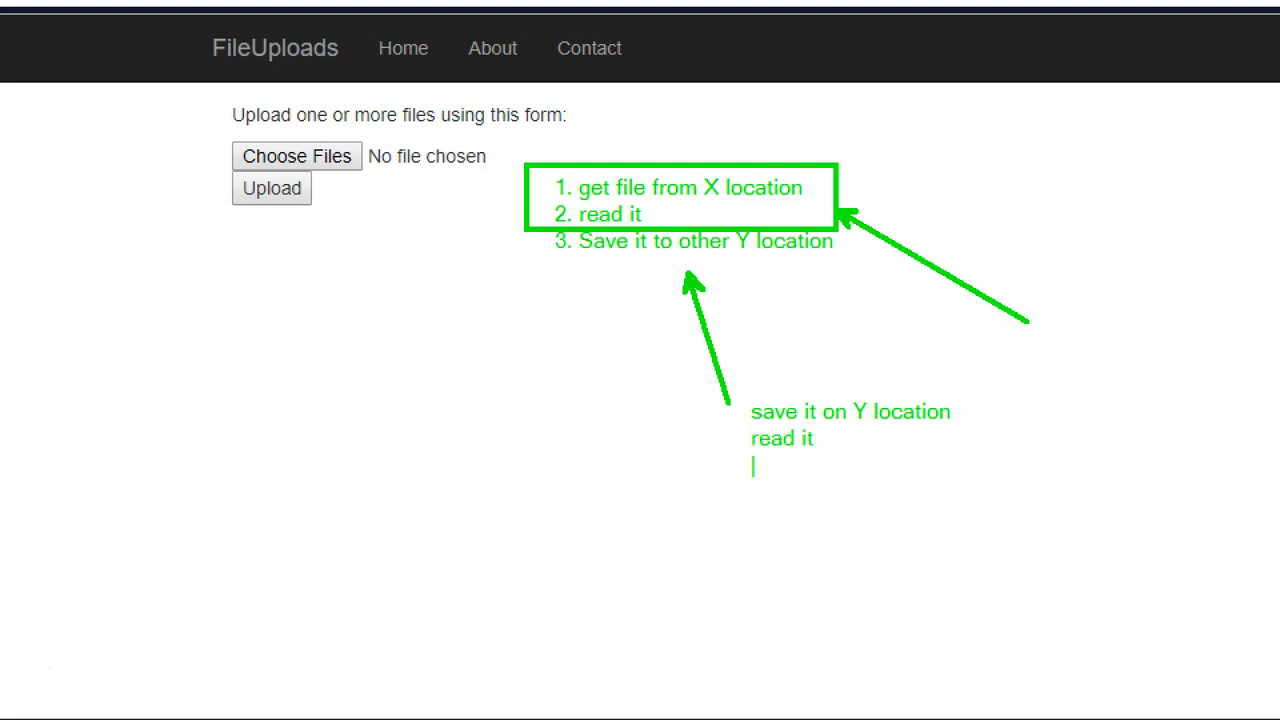
{"action": "type", "text": "modify it"}
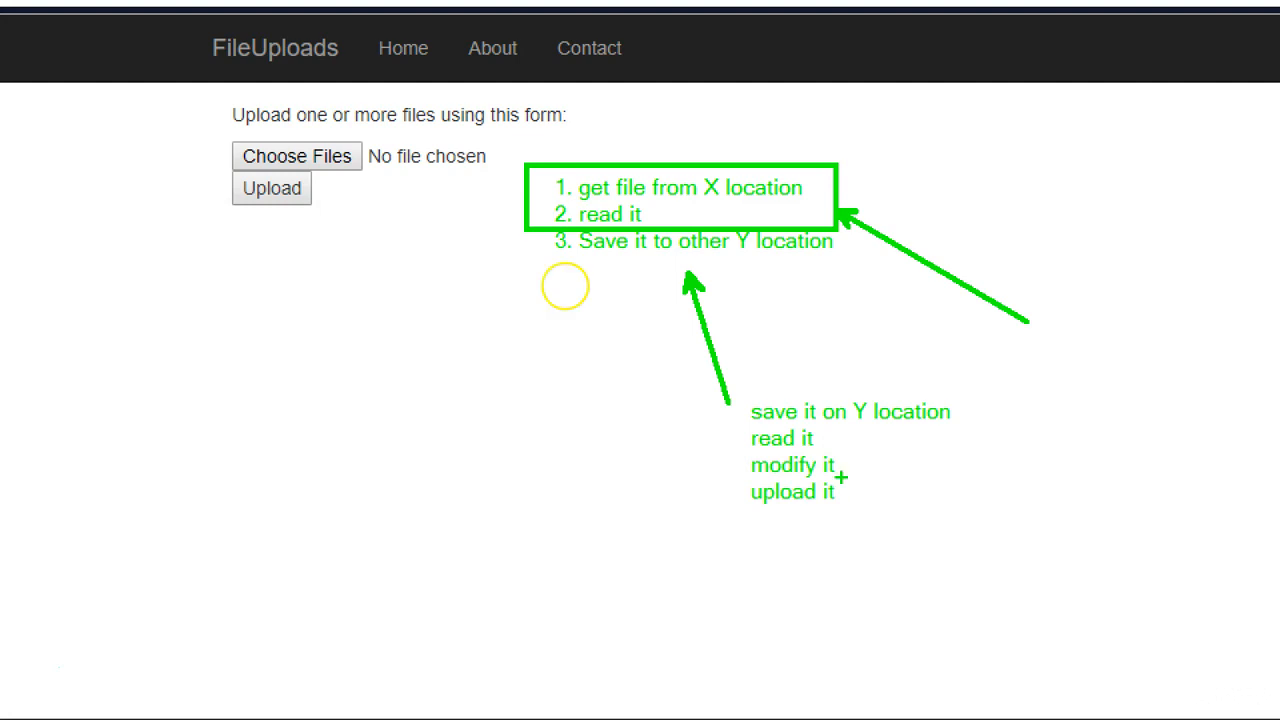
Choose akaskills2.png from the Desktop and upload it through the form.
{"action": "left_click", "coordinate": [296, 156]}
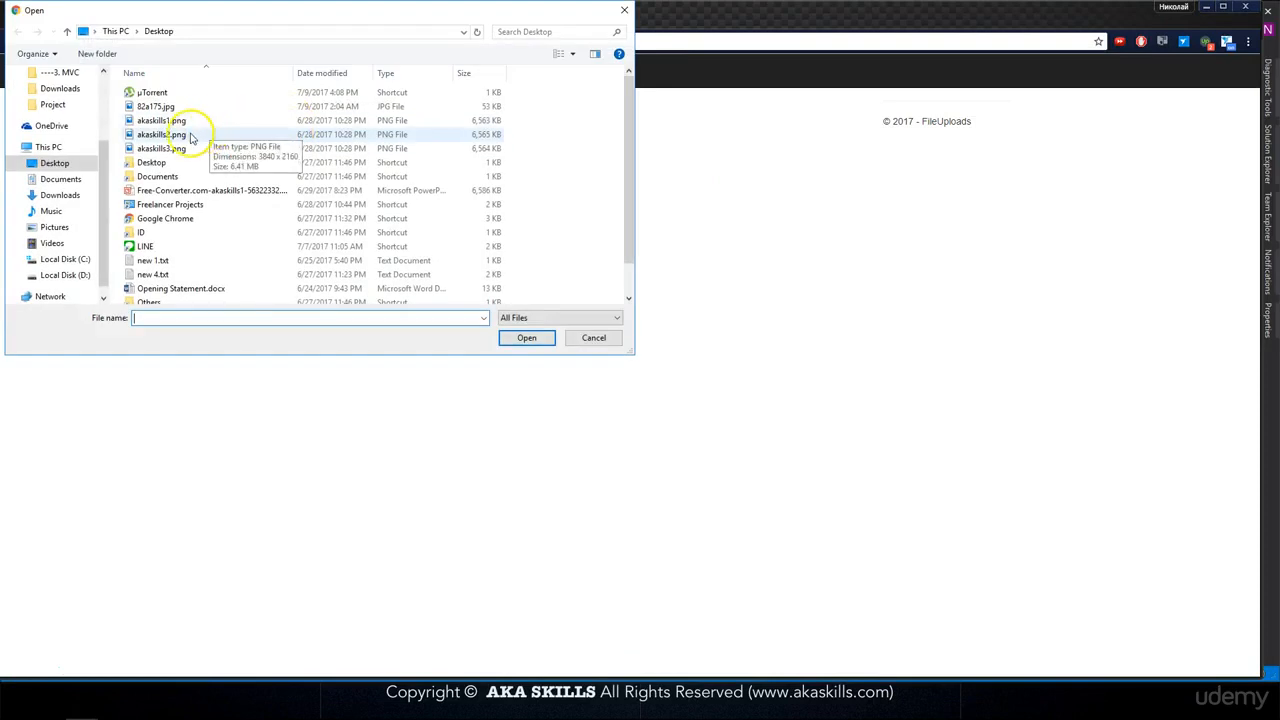
{"action": "left_click", "coordinate": [162, 134]}
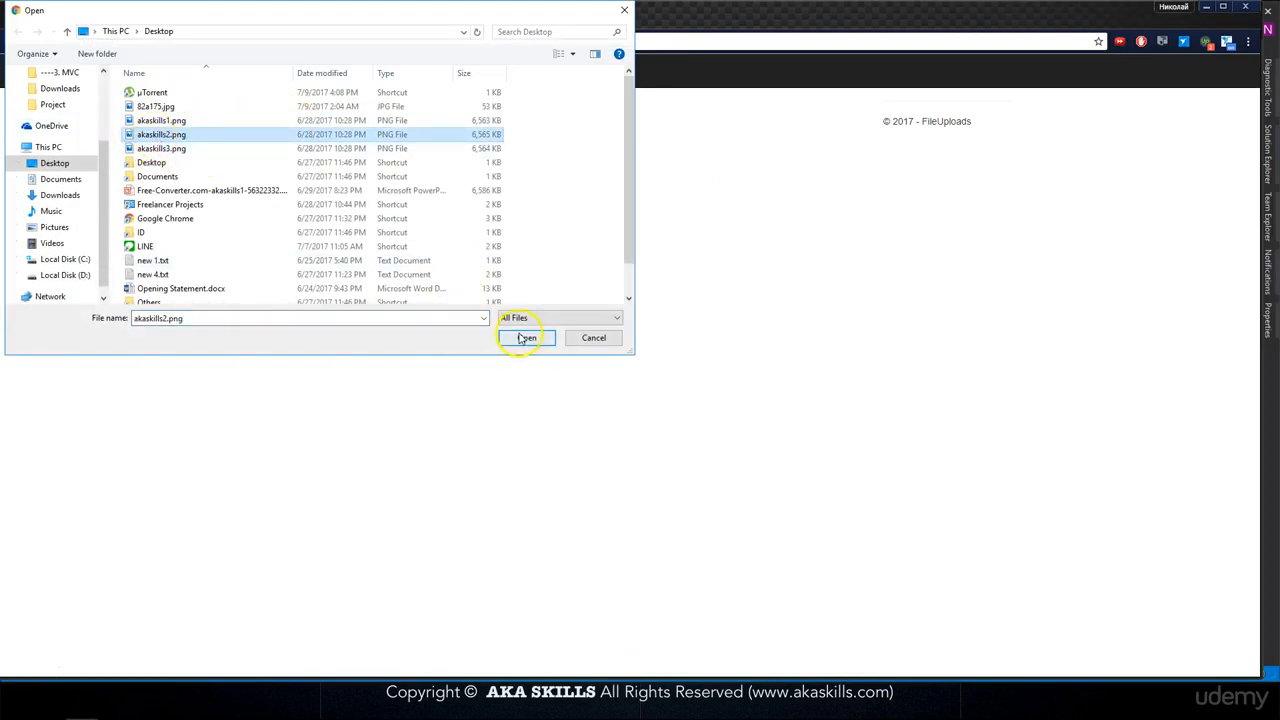
{"action": "left_click", "coordinate": [526, 337]}
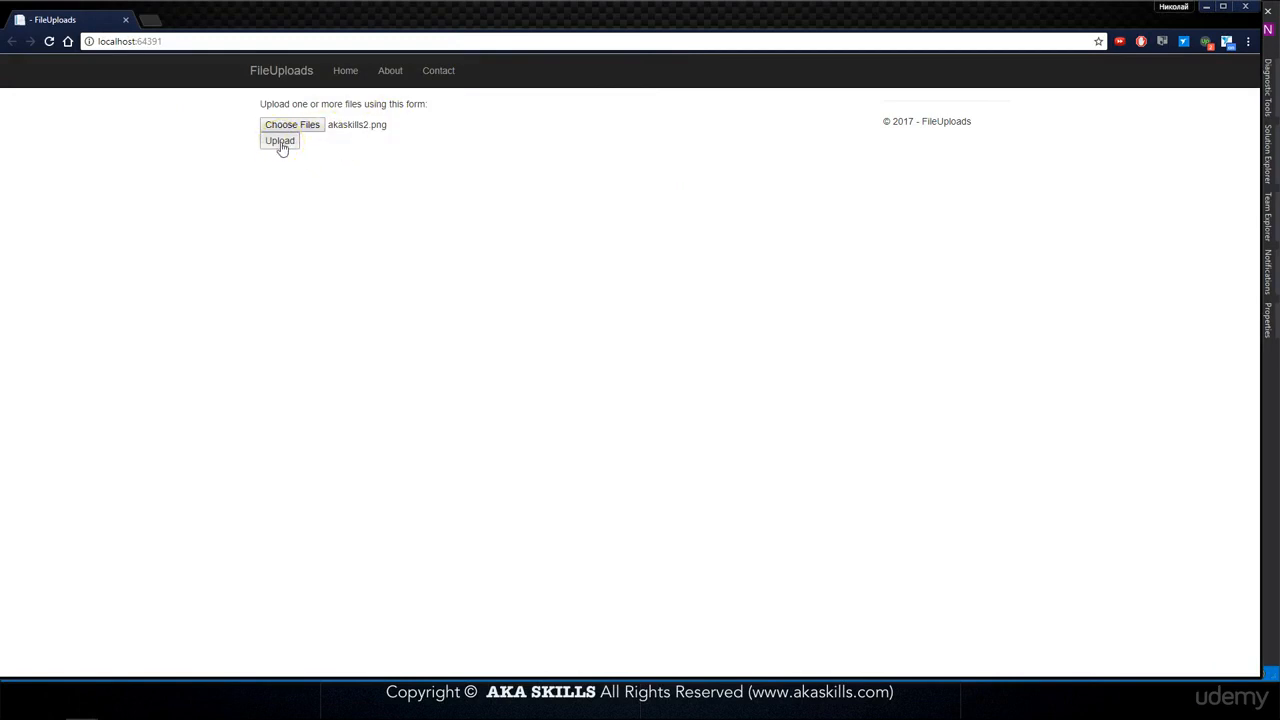
{"action": "left_click", "coordinate": [280, 140]}
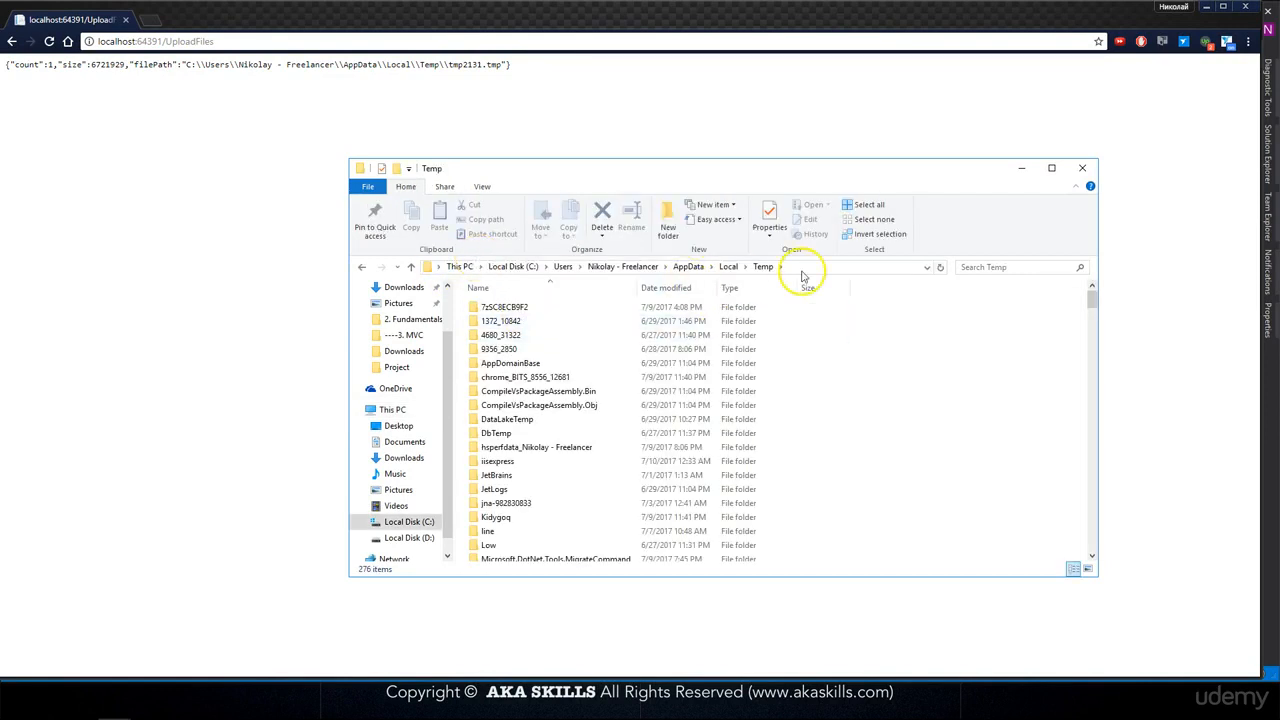
Search the Temp folder for tmp2131.
{"action": "type", "text": "tmp2131"}
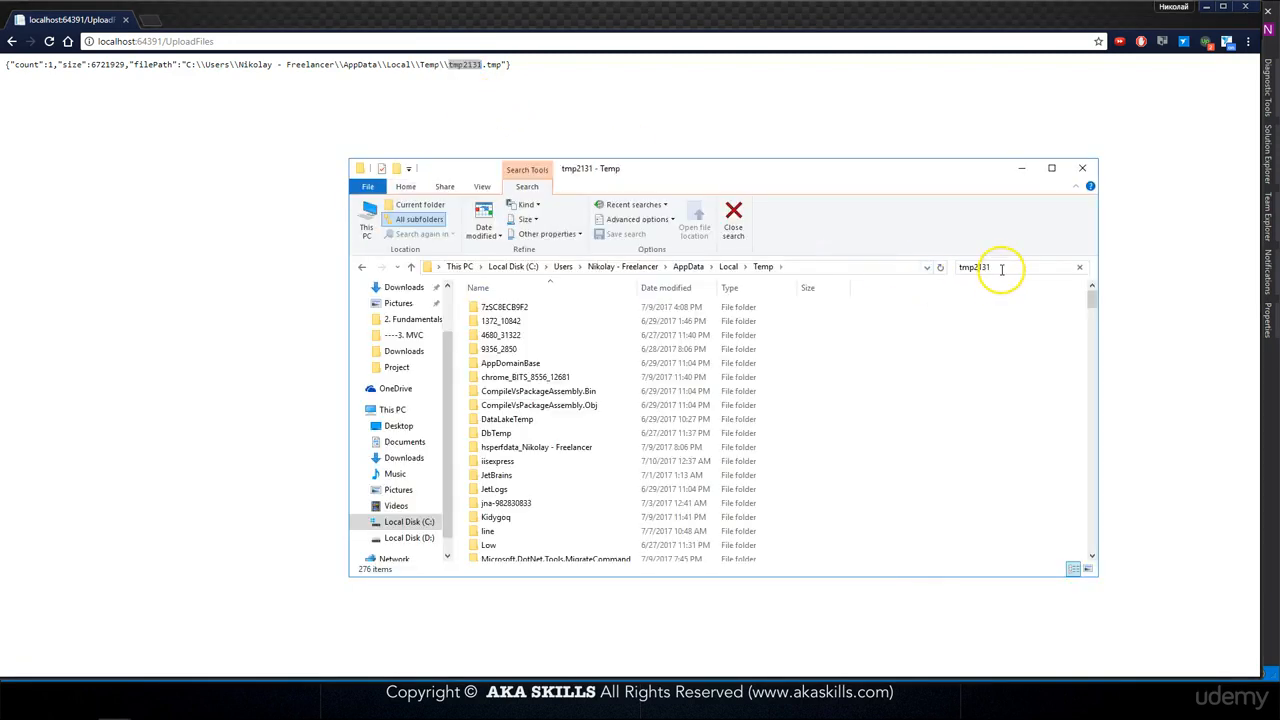
{"action": "key", "text": "Enter"}
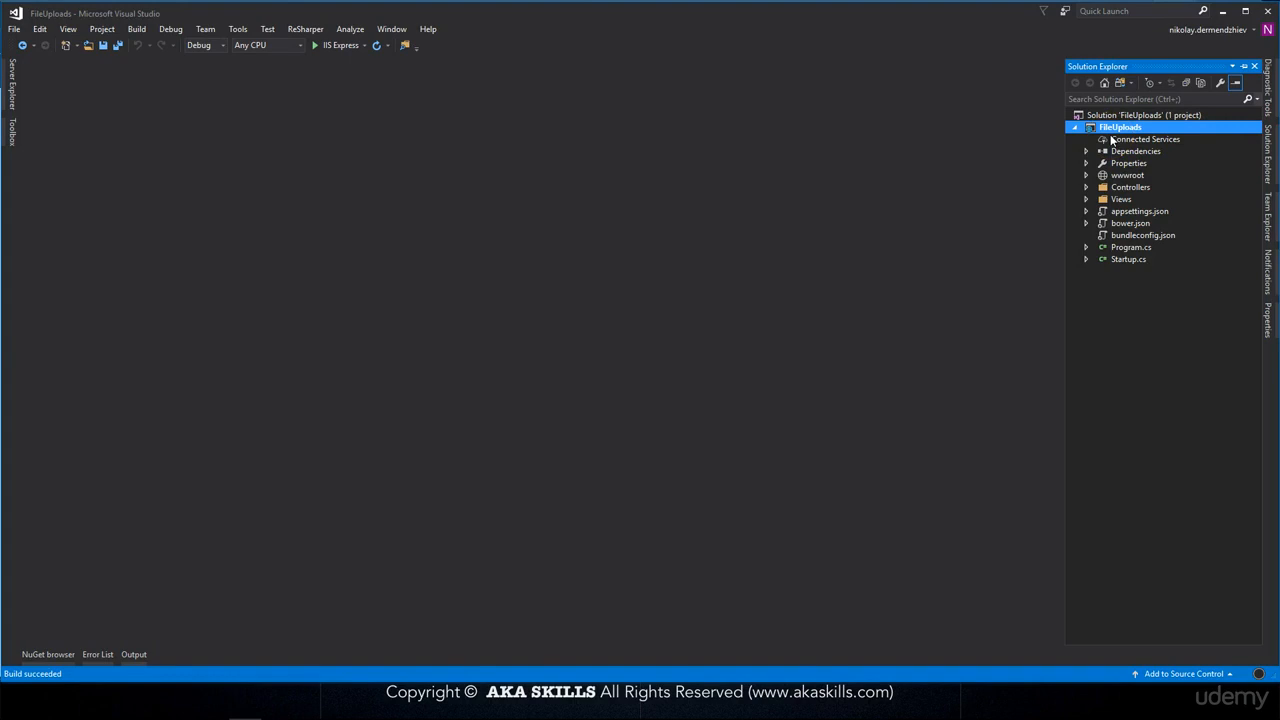
Expand Views > Home in Solution Explorer and open Index.cshtml.
{"action": "left_click", "coordinate": [1086, 199]}
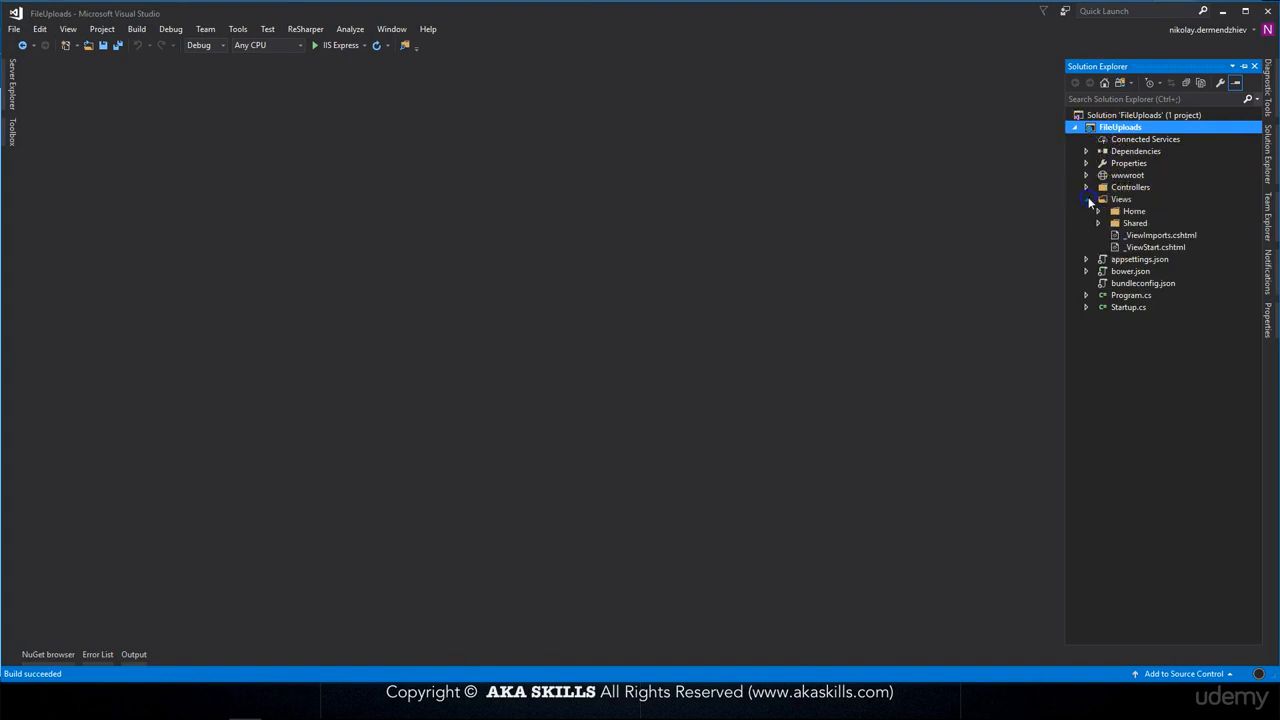
{"action": "left_click", "coordinate": [1098, 211]}
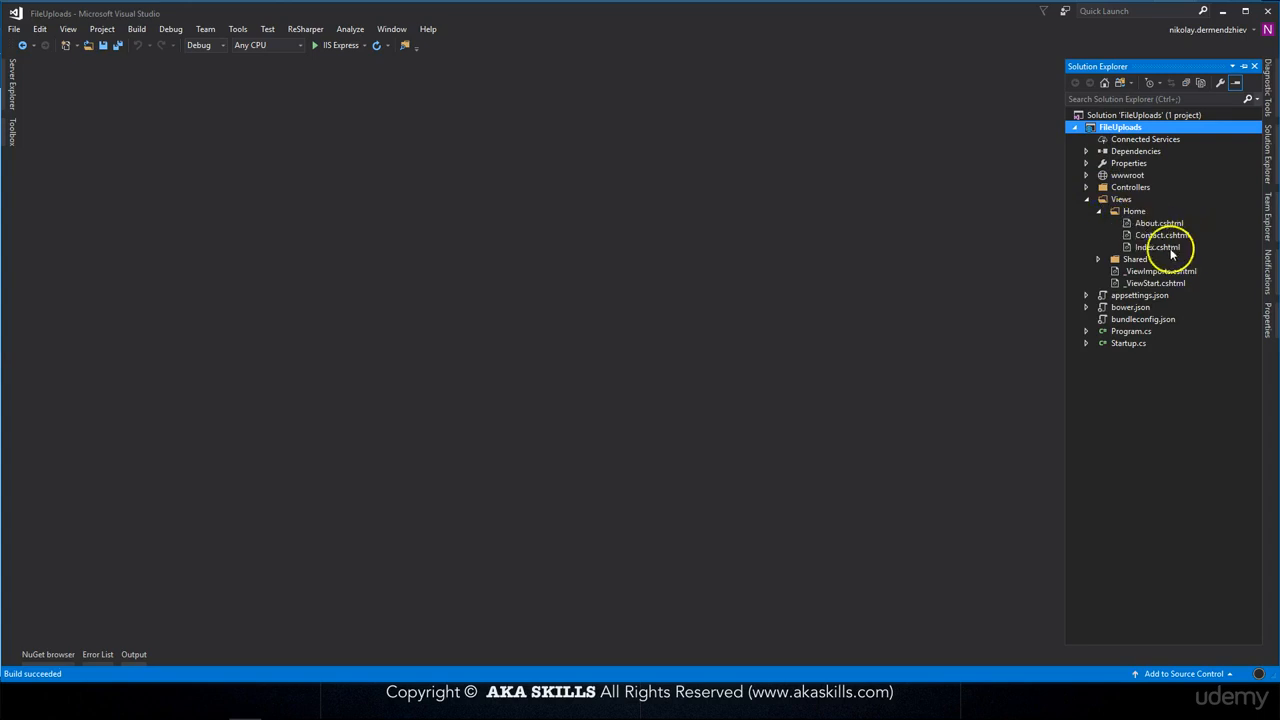
{"action": "double_click", "coordinate": [1157, 247]}
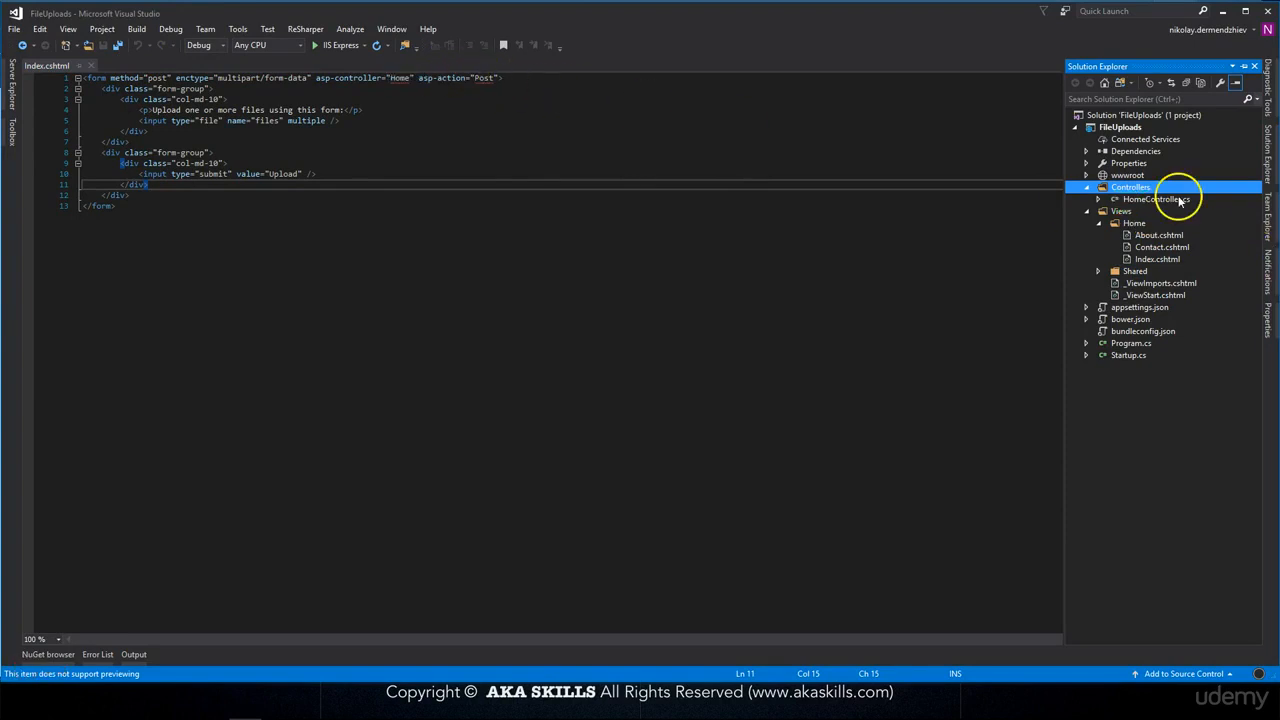
Open HomeController.cs, glance back at Index.cshtml, then return to the controller code.
{"action": "double_click", "coordinate": [1152, 199]}
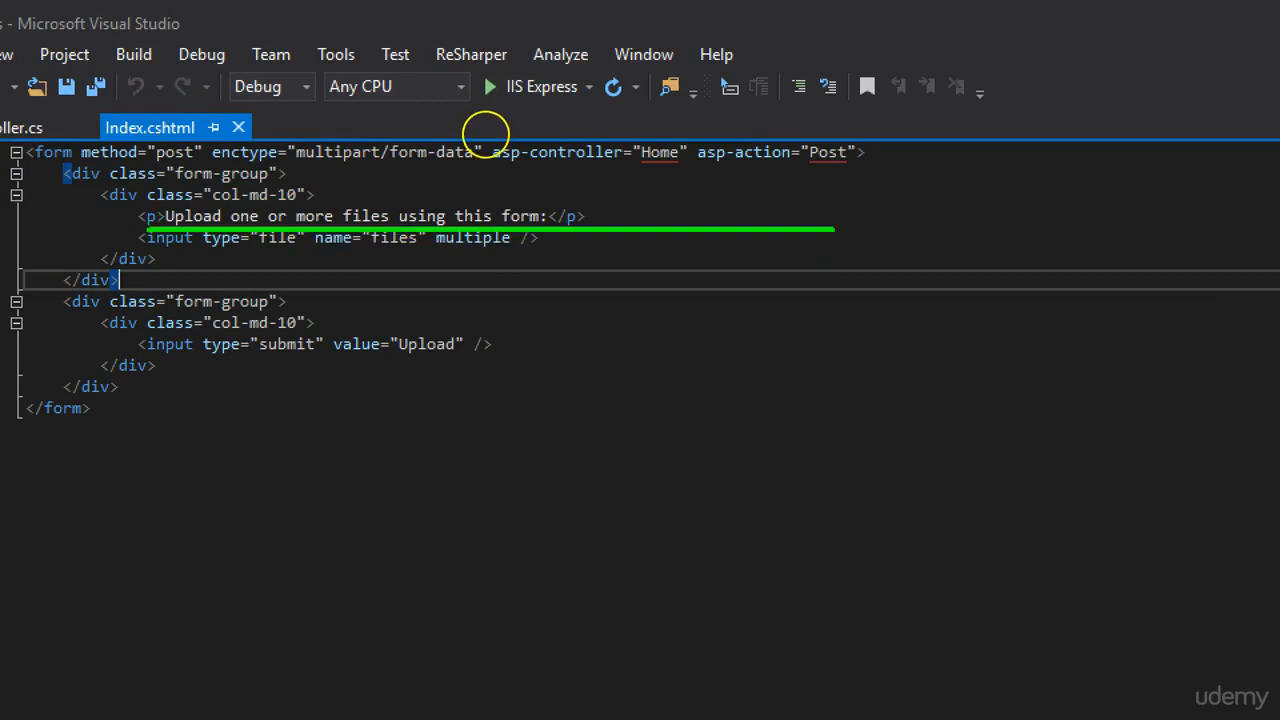
{"action": "mouse_move", "coordinate": [832, 264]}
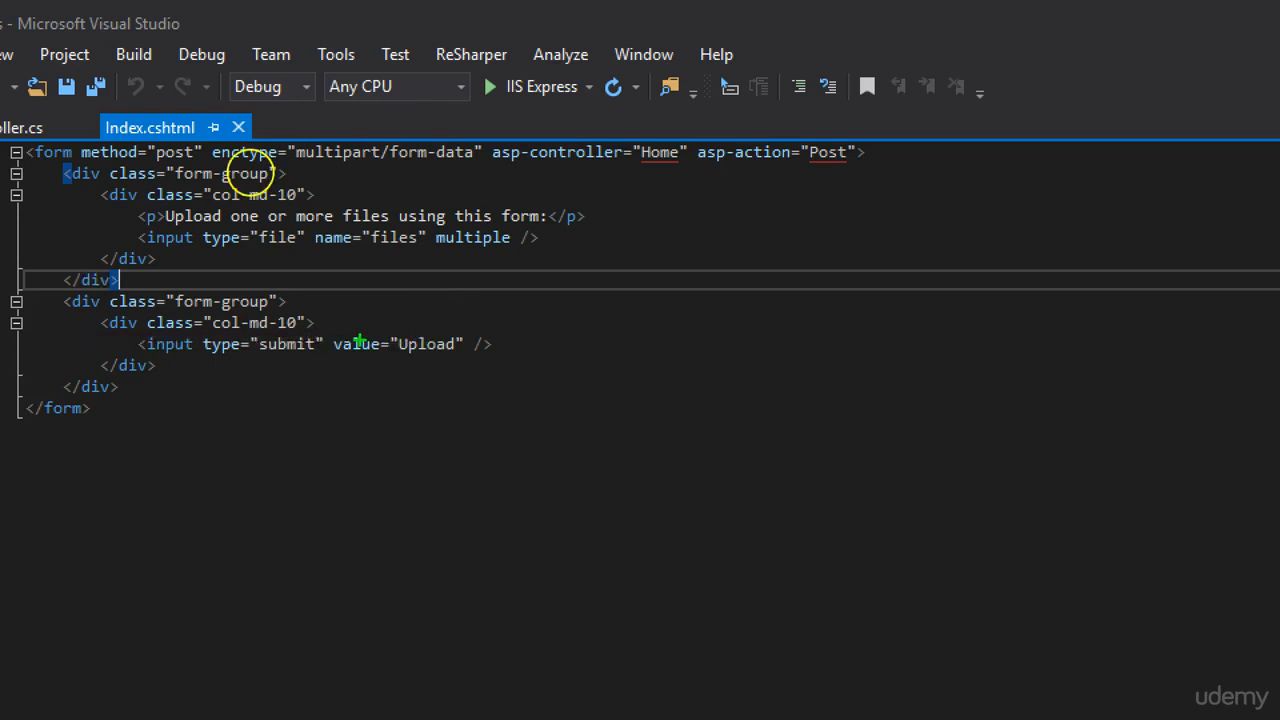
{"action": "mouse_move", "coordinate": [125, 172]}
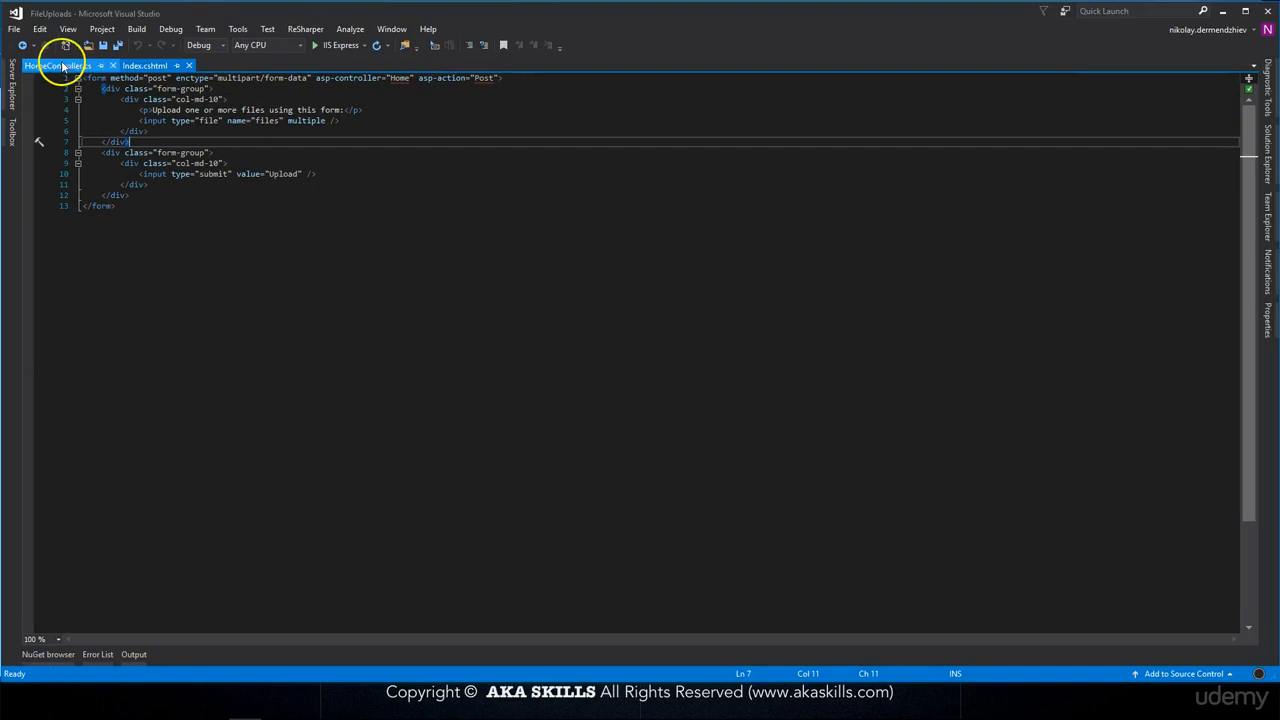
{"action": "left_click", "coordinate": [55, 65]}
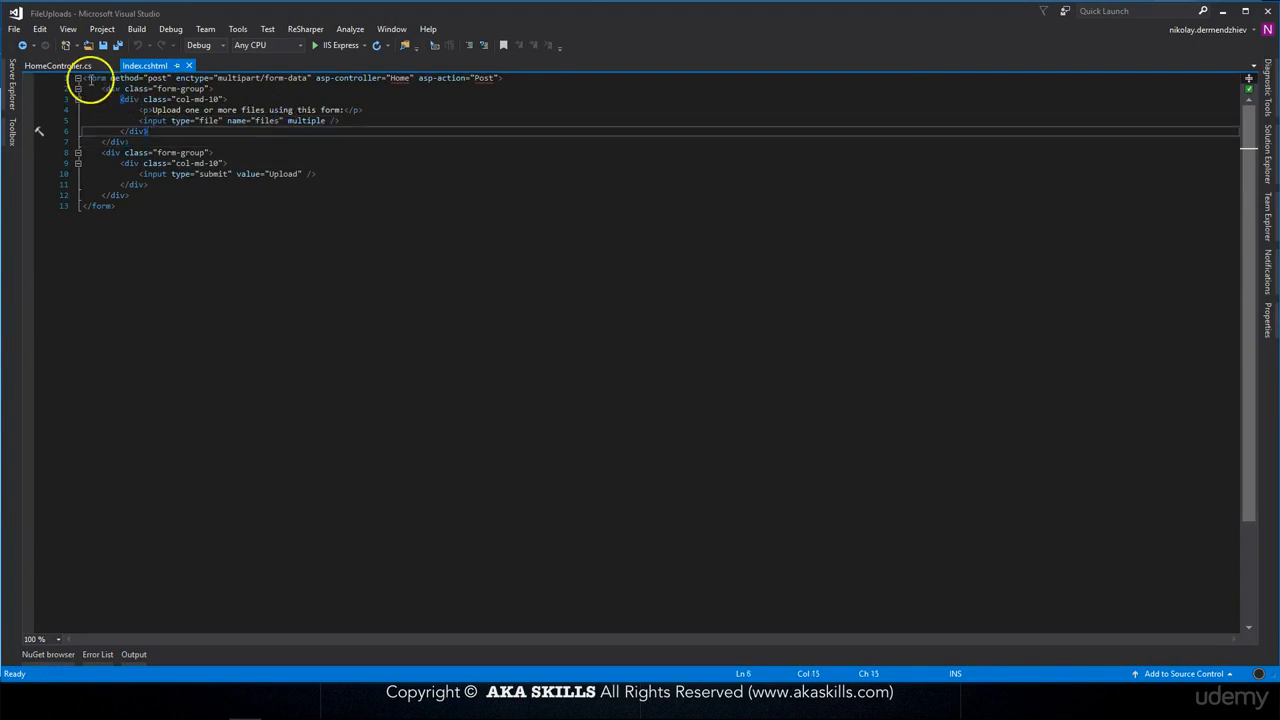
{"action": "left_click", "coordinate": [57, 65]}
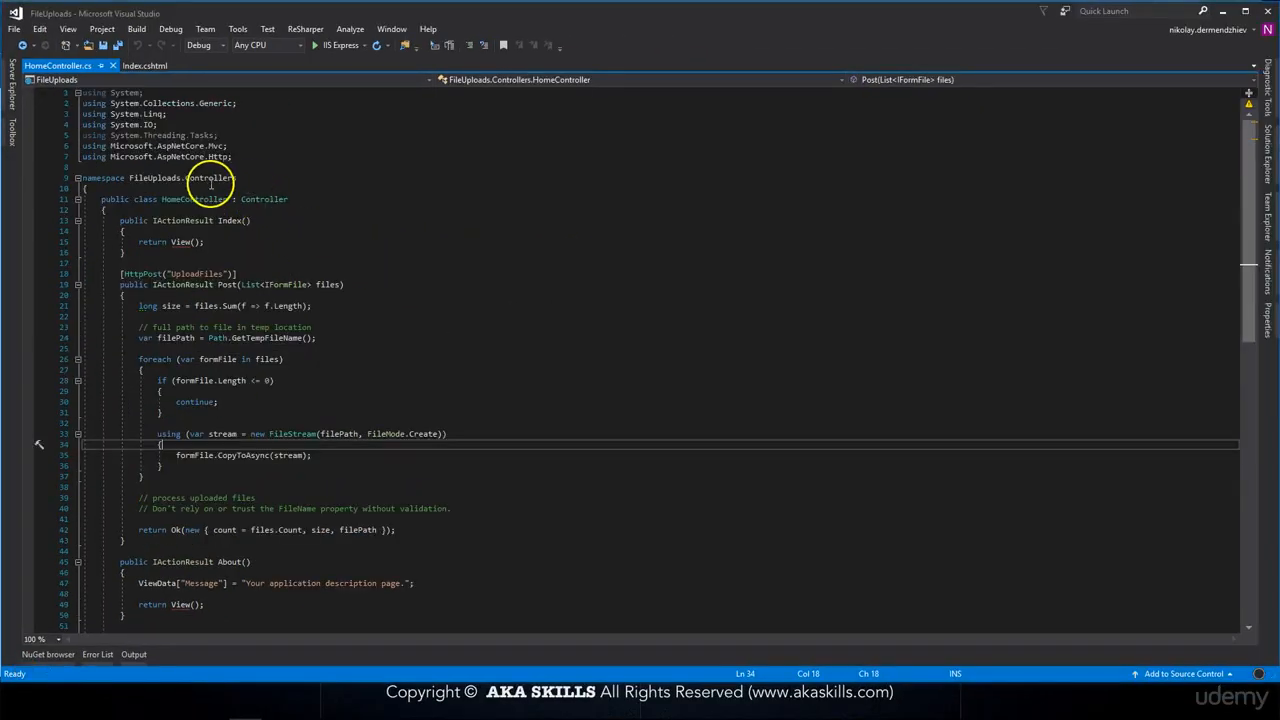
{"action": "mouse_move", "coordinate": [293, 284]}
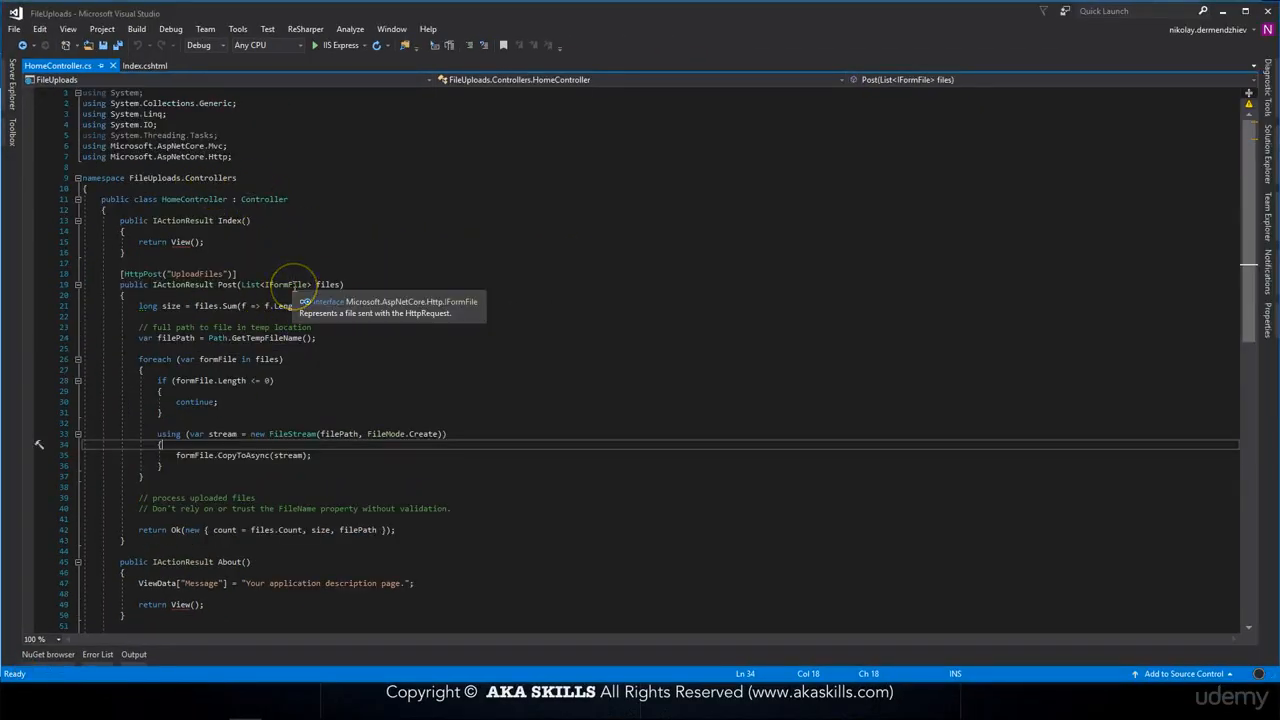
{"action": "mouse_move", "coordinate": [415, 310]}
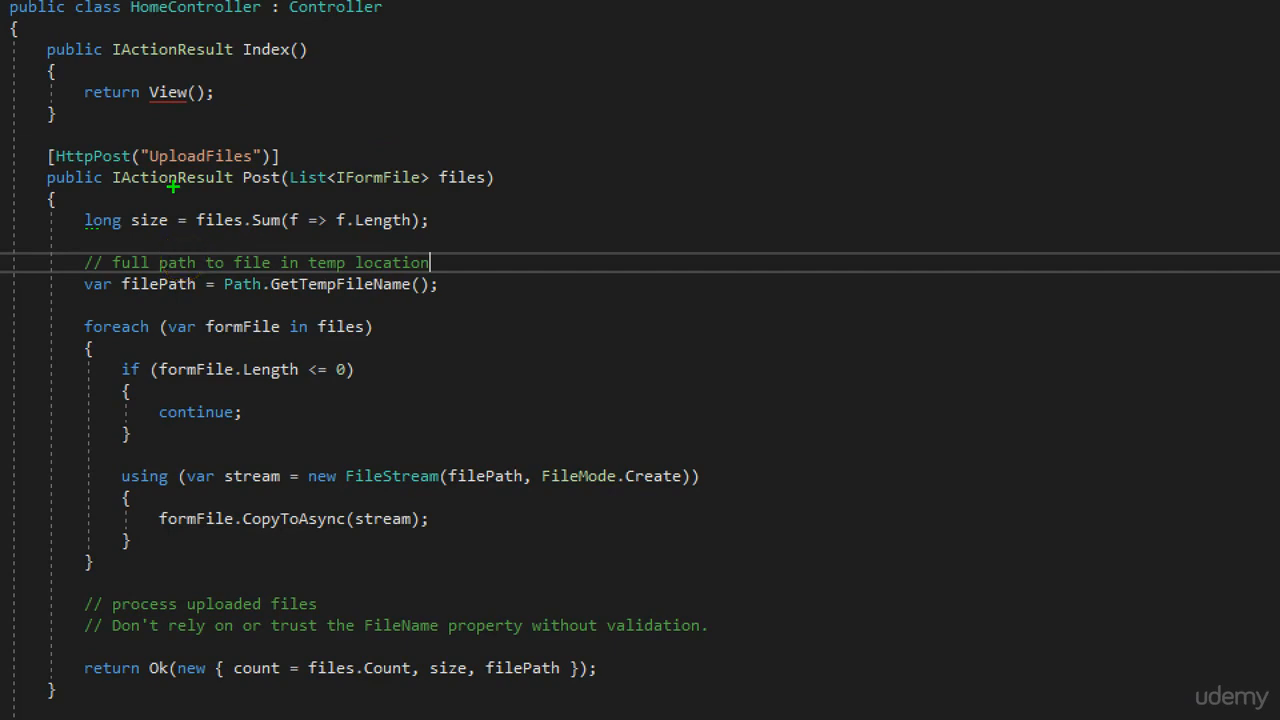
{"action": "mouse_move", "coordinate": [160, 262]}
{"action": "type", "text": "if (f"}
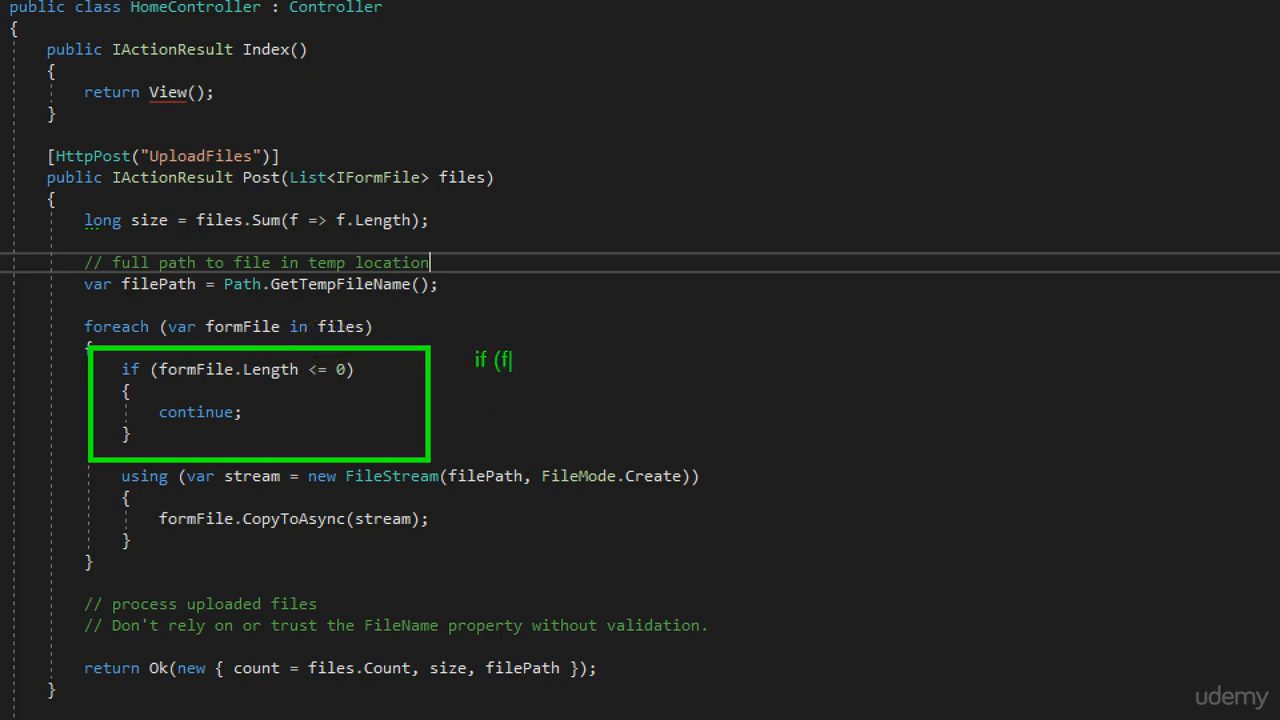
{"action": "type", "text": "ormFile == n"}
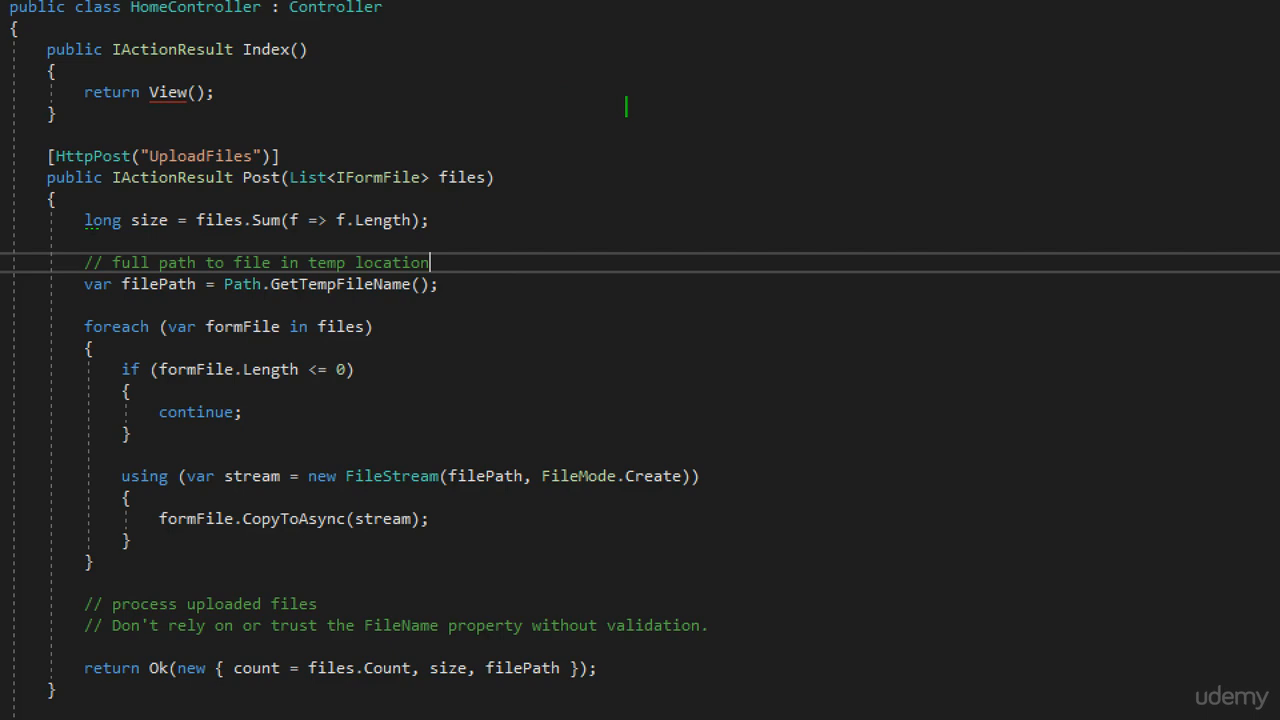
{"action": "type", "text": "bmp"}
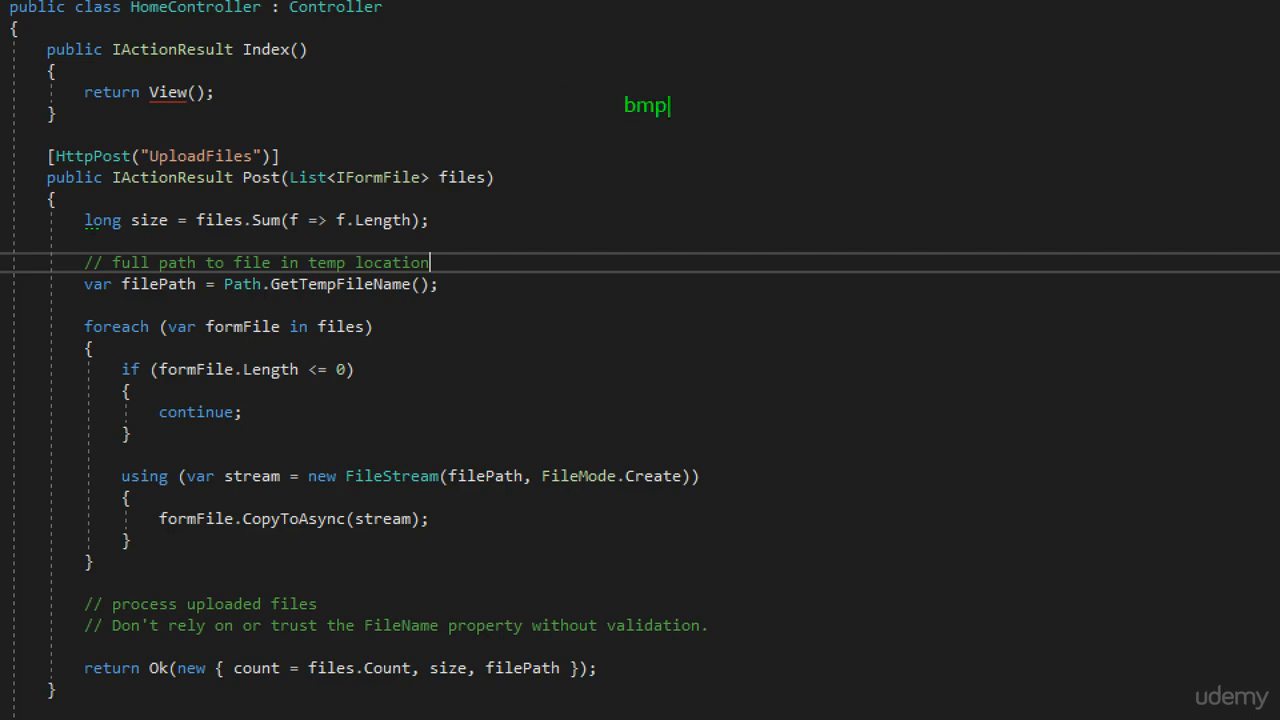
{"action": "type", "text": "jpeg"}
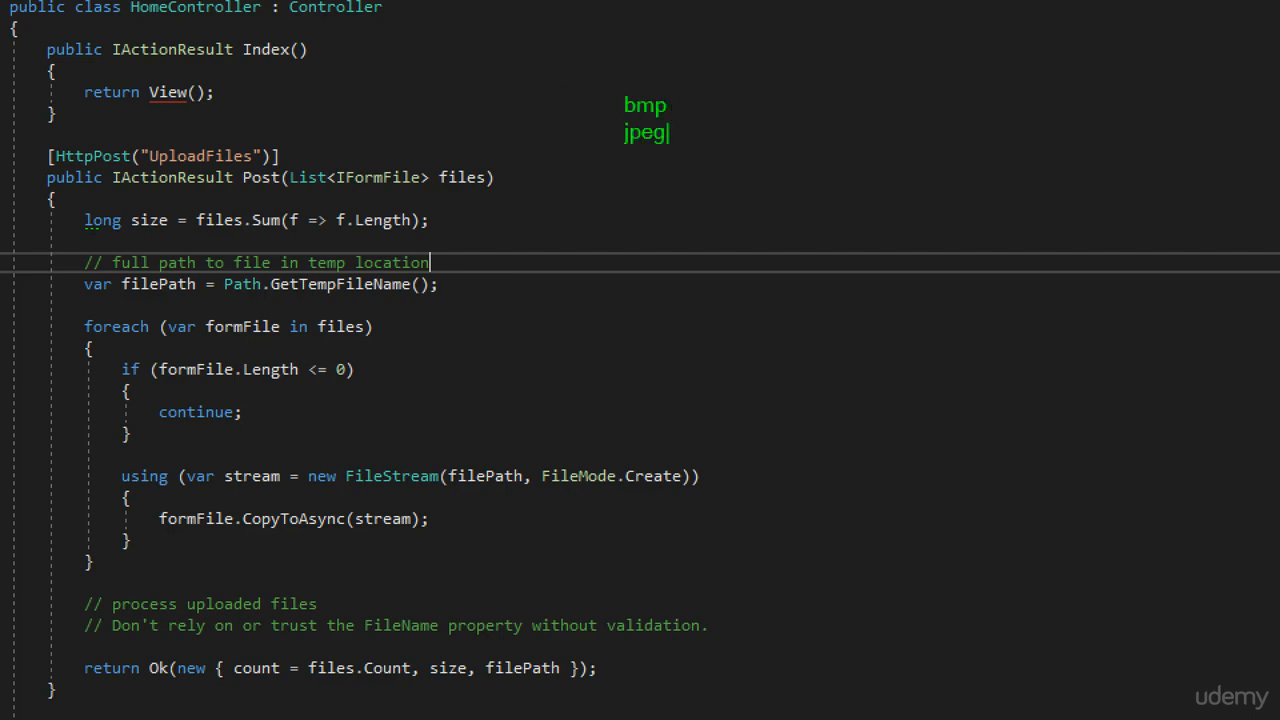
{"action": "type", "text": "png"}
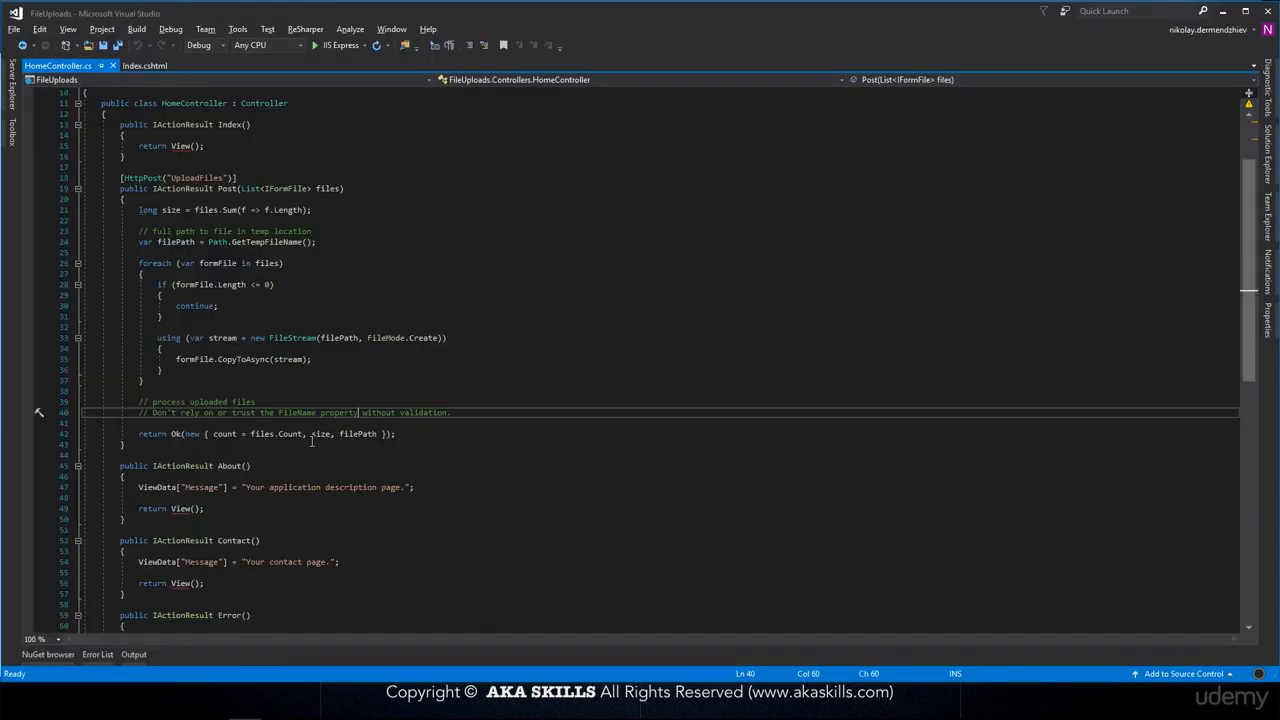
{"action": "mouse_move", "coordinate": [133, 210]}
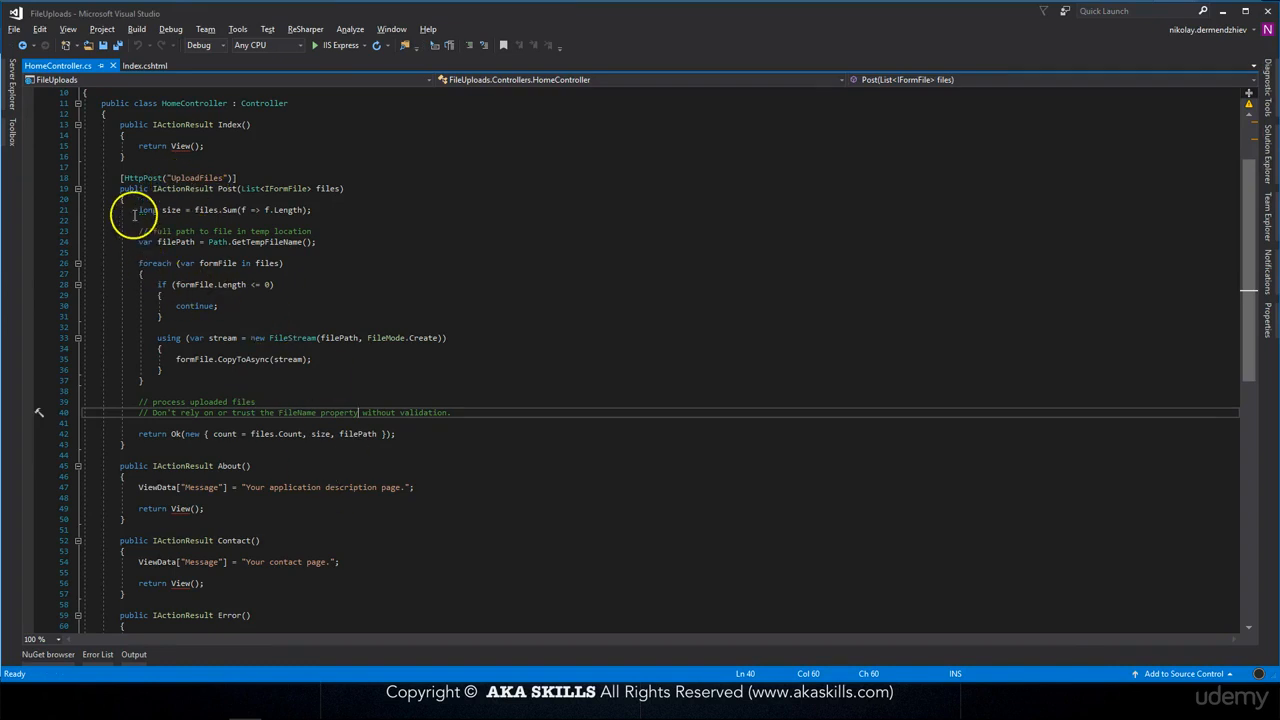